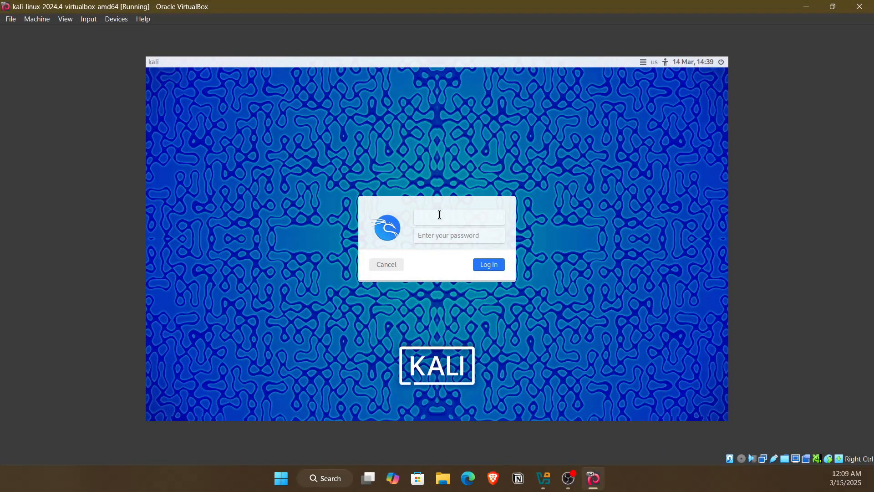
- Enter the Kali credentials at the login screen and log in to reach the desktop
left_click(457, 217)
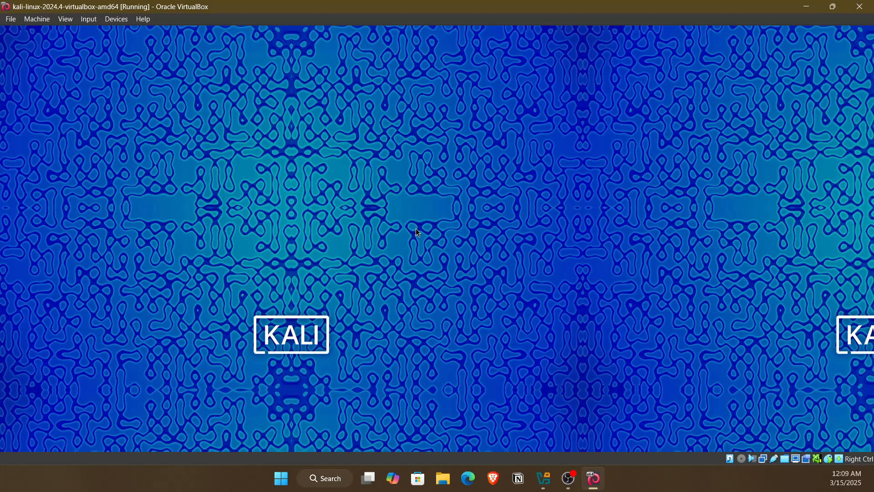
mouse_move(407, 219)
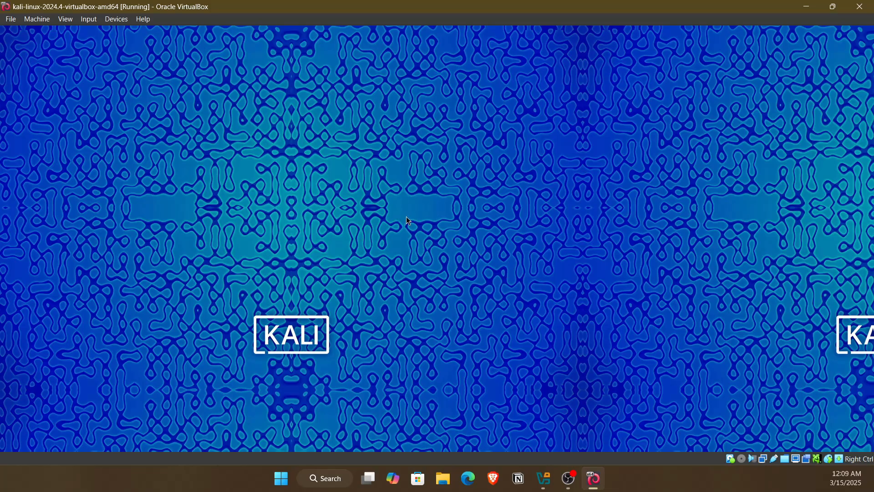
left_click(541, 478)
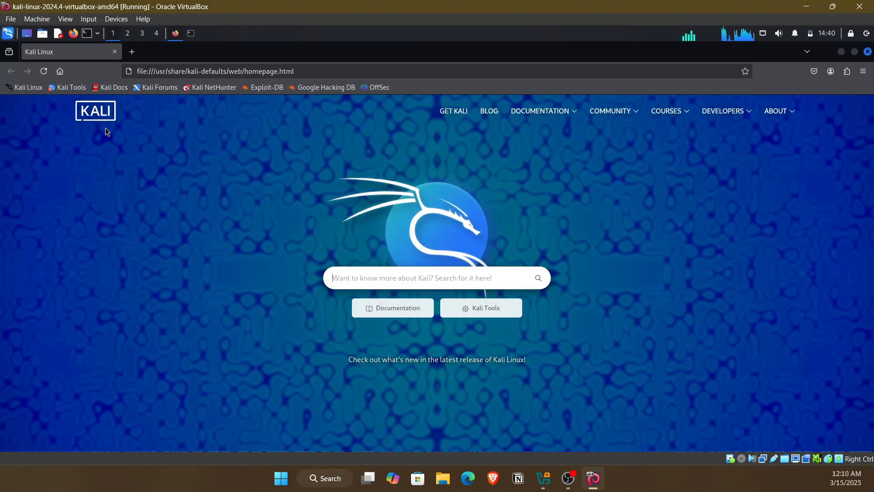
- Search for zphisher and open the htr-tech/zphisher repository on GitHub
type("the")
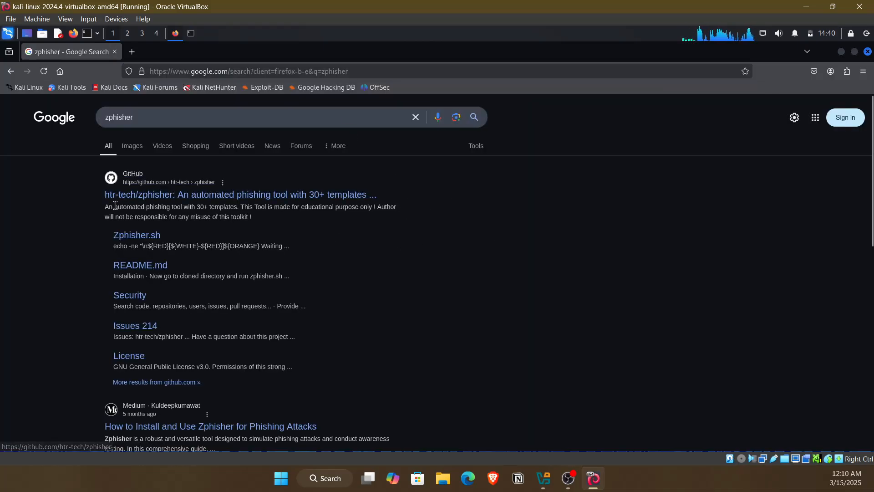
mouse_move(172, 197)
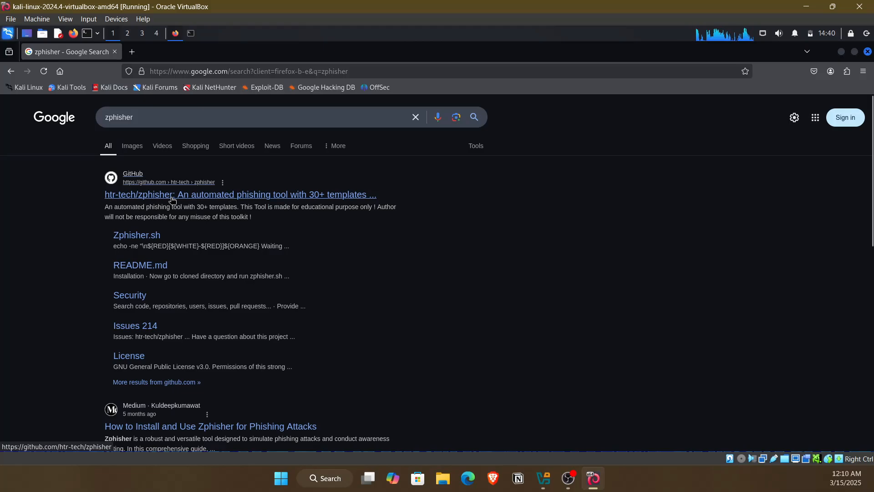
left_click(240, 195)
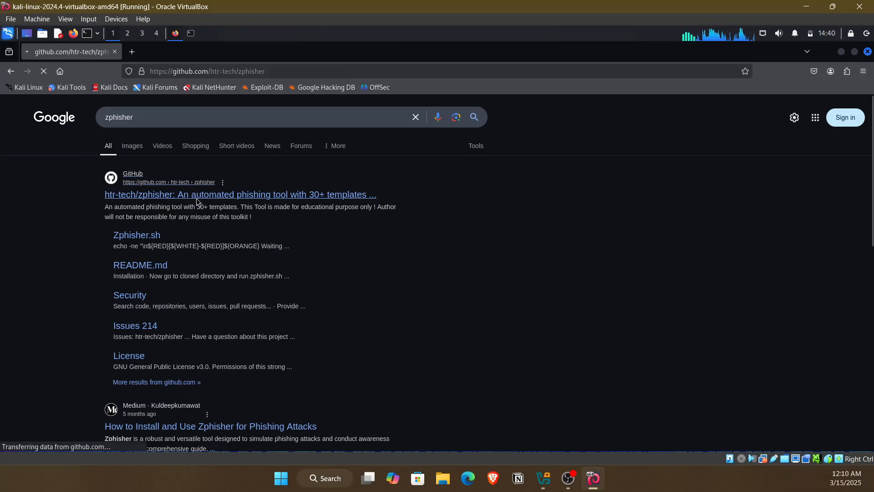
left_click(240, 194)
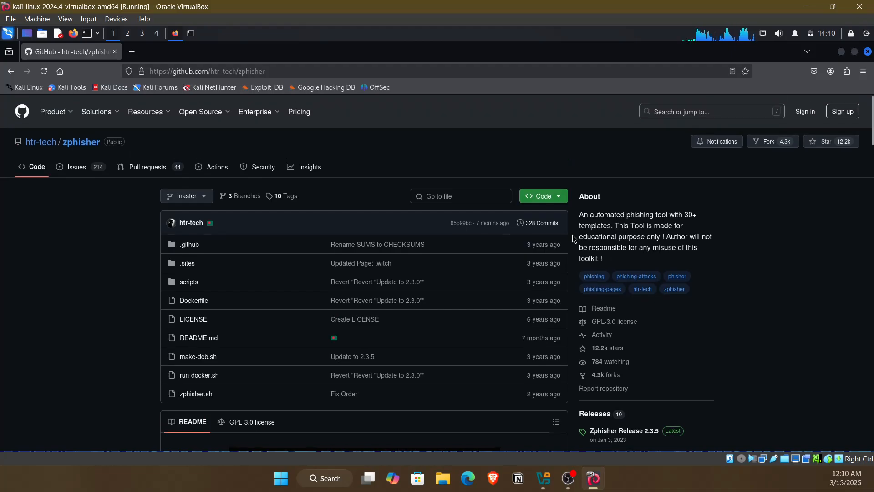
- Review the repository's About description and bring up its HTTPS clone URL via Code
left_click_drag(579, 214, 604, 258)
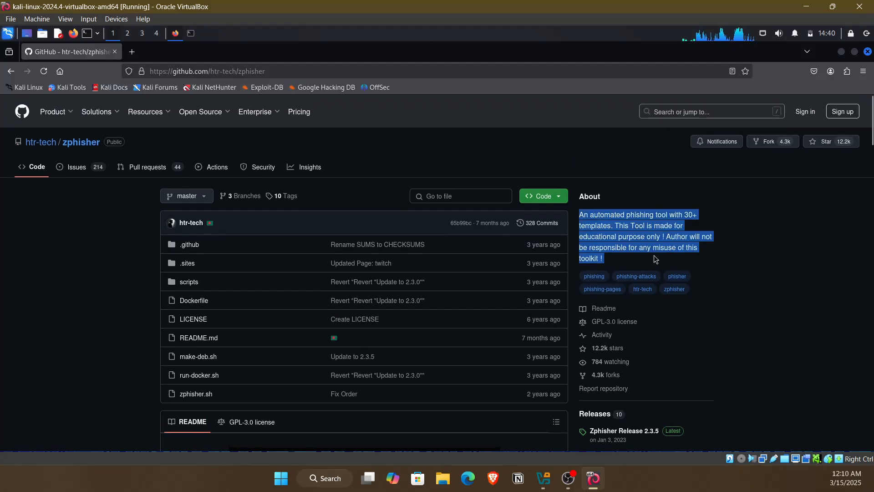
left_click(750, 275)
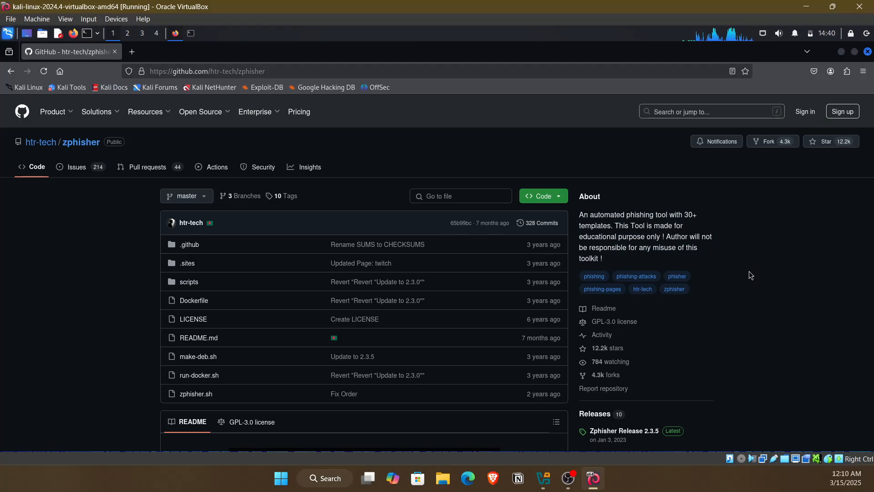
left_click(539, 196)
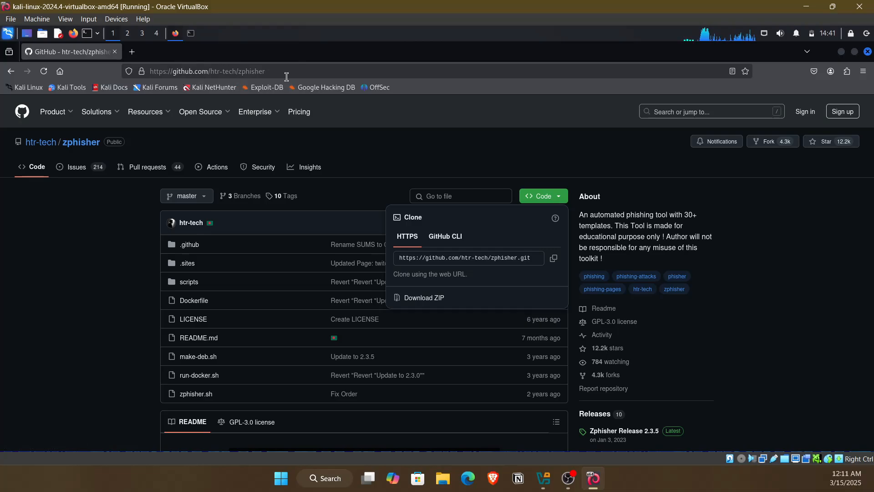
mouse_move(416, 131)
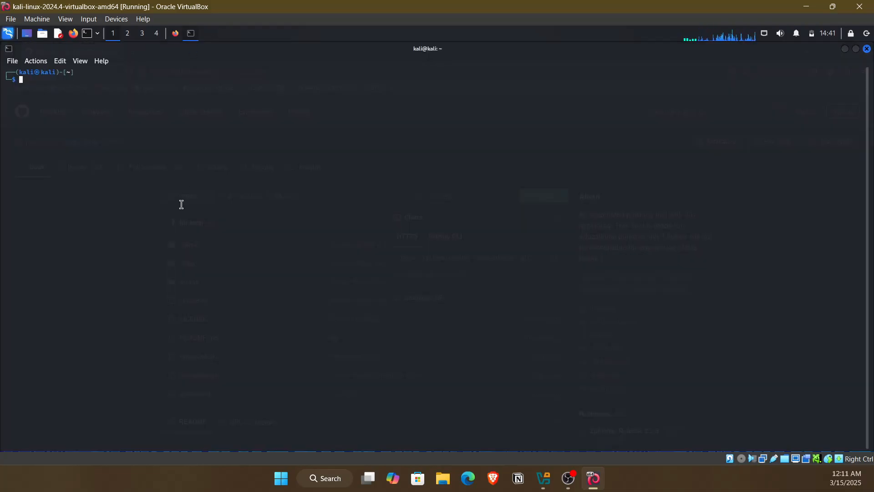
type("clear")
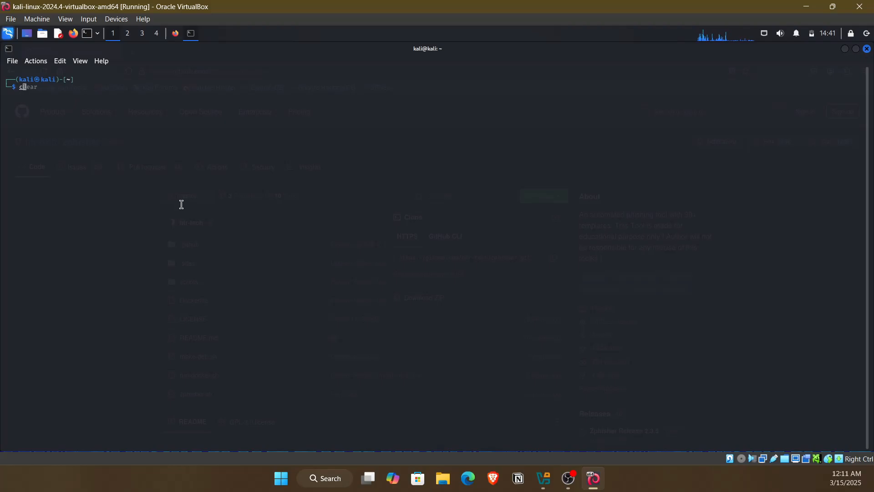
type("cd tools")
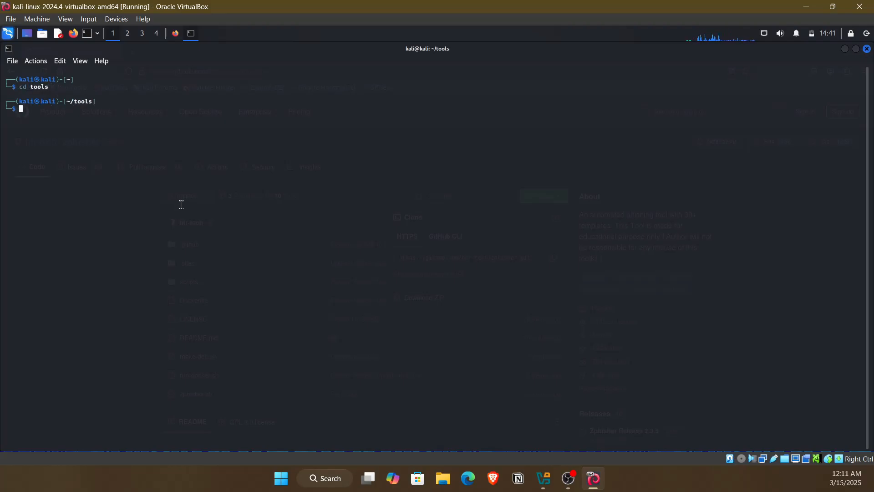
type("git")
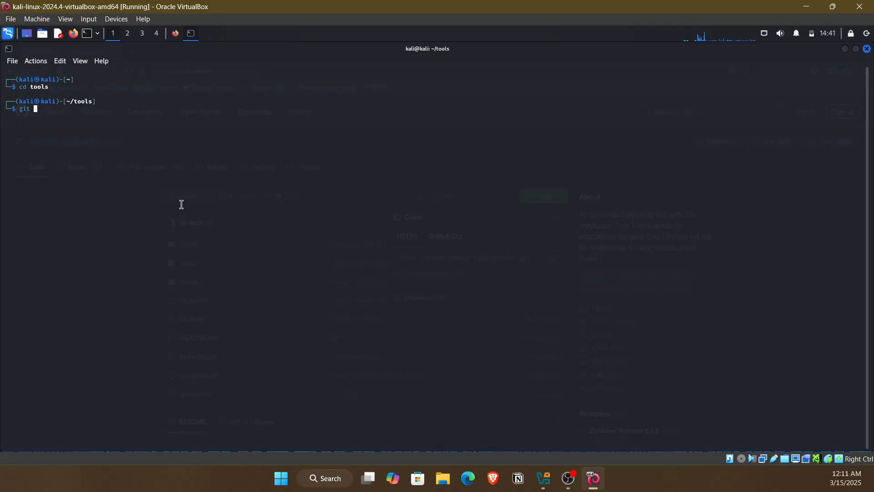
type("clone")
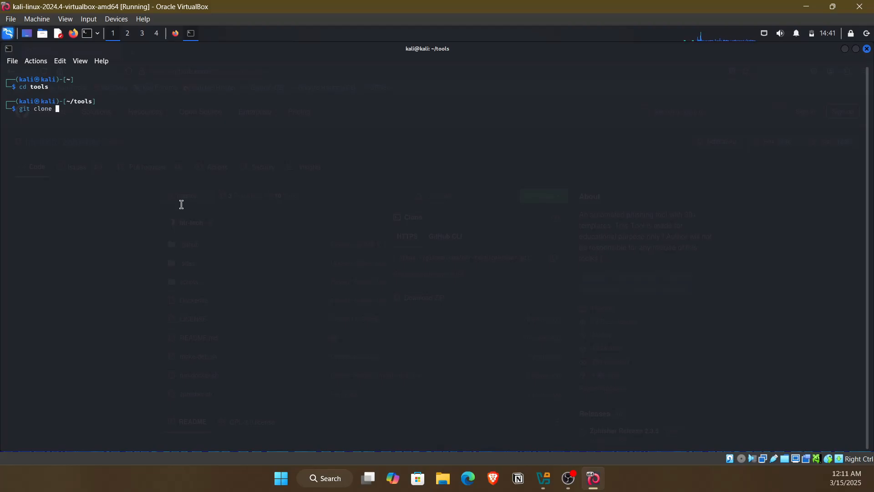
type("https://github.com/htr-tech/zphisher.git")
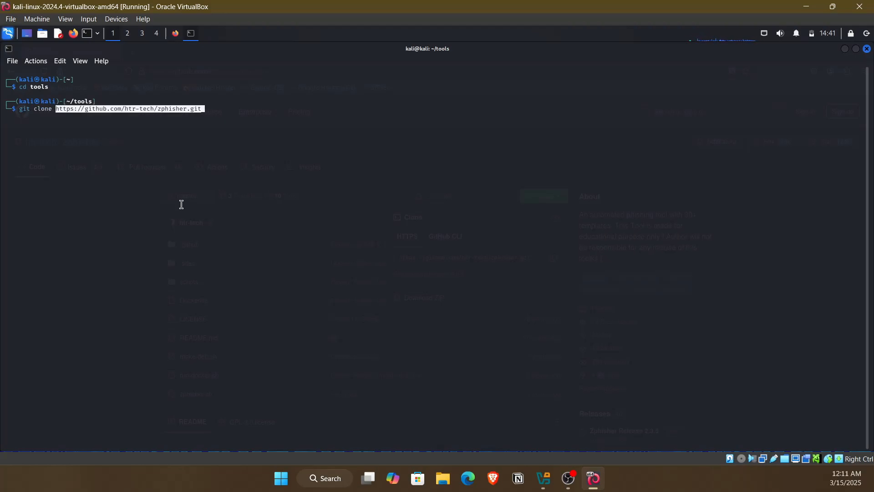
key("Return")
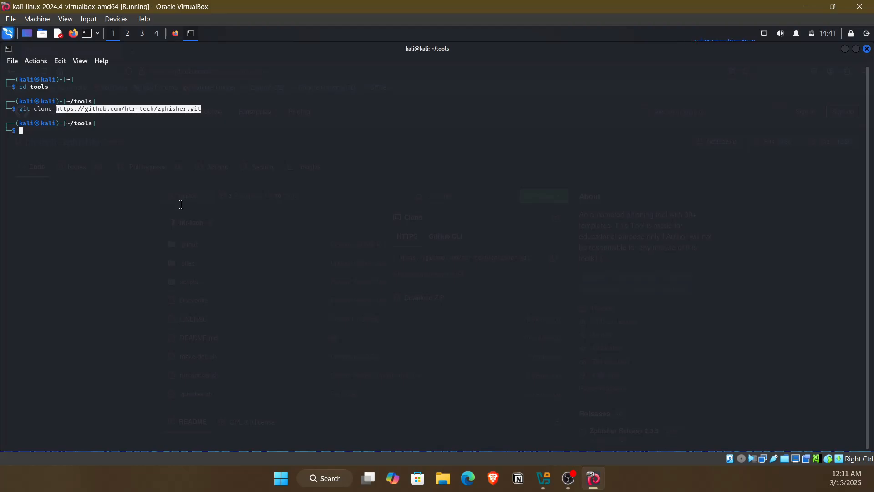
- Upgrade git with sudo apt-get install git, confirming with y
type("apt-")
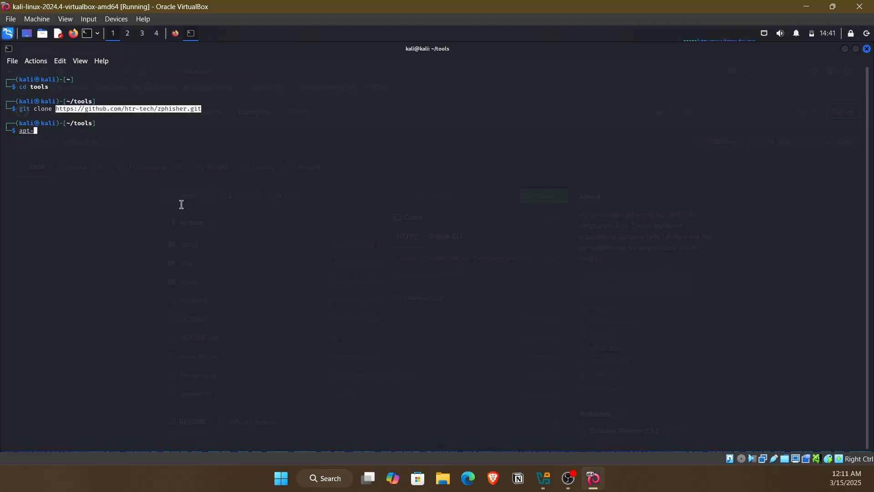
type("get install git")
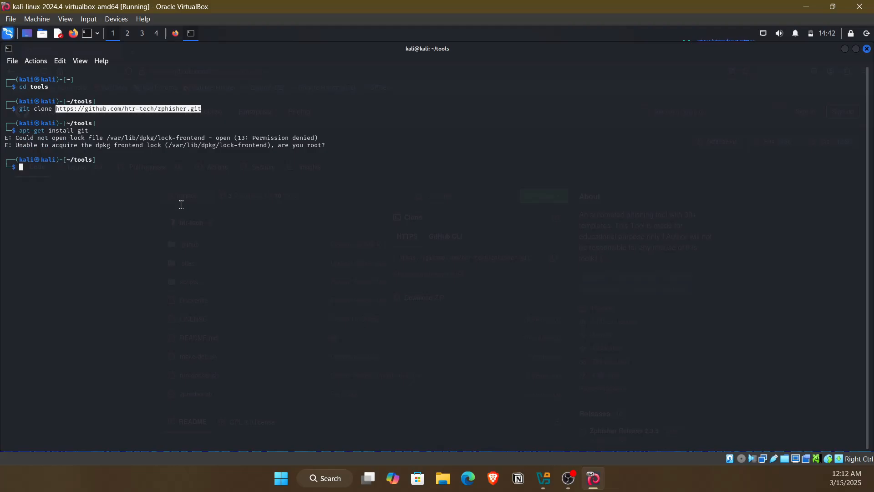
type("sudo mkdir tools")
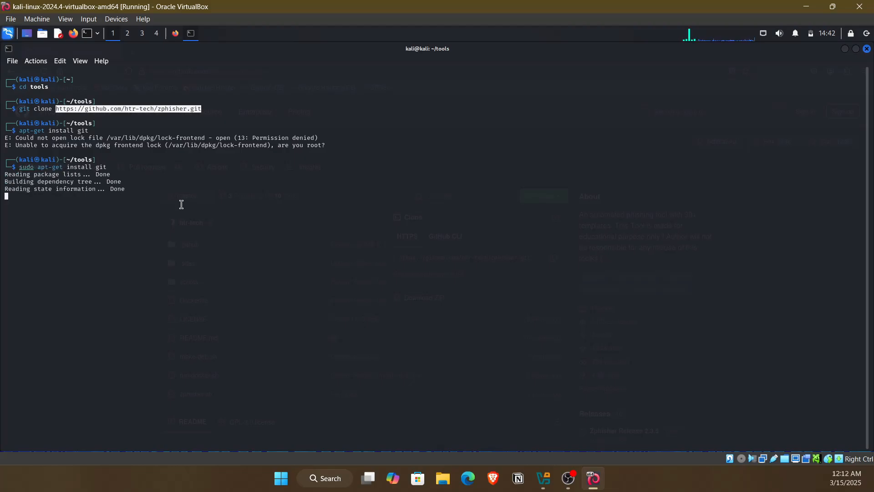
type("you want to continue? [Y/n] y")
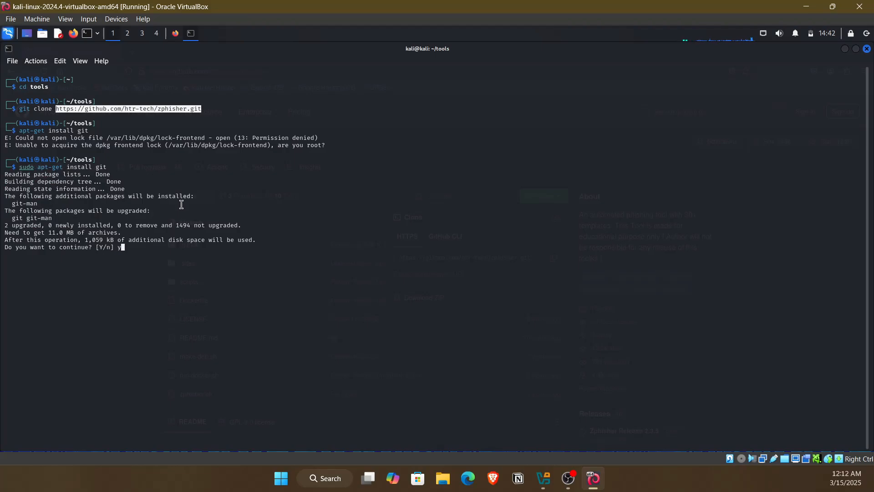
key("Return")
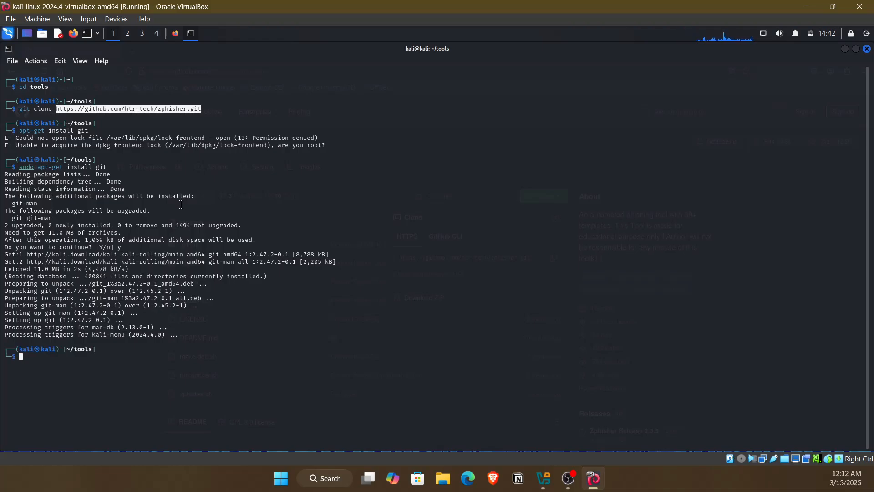
type("git clon")
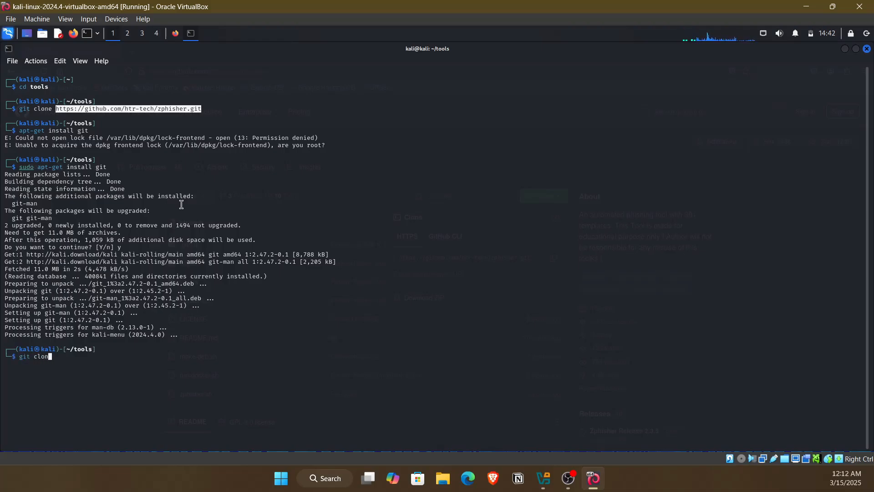
type("https://github.com/htr-tech/zphisher.git")
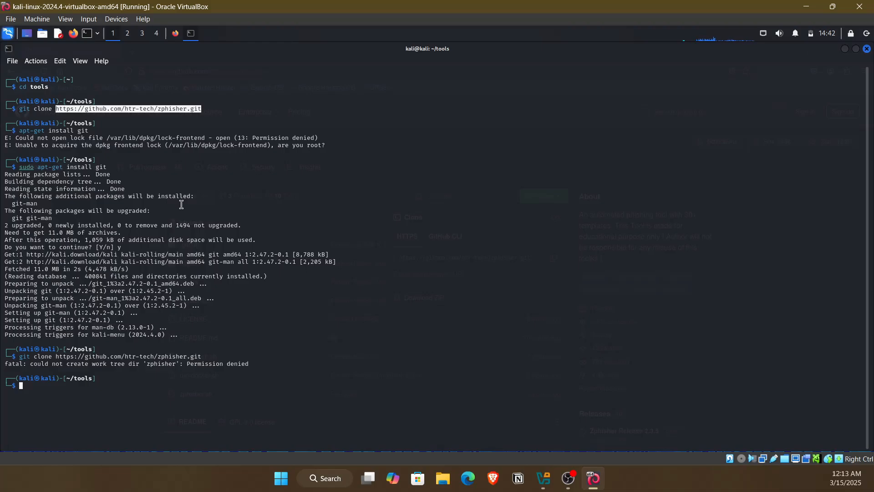
type("sudo apt-get install git")
type("sudo git c")
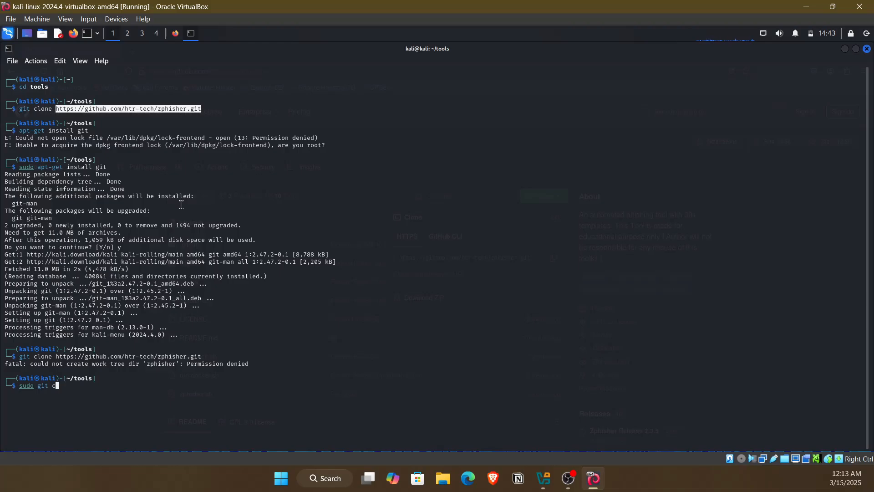
type("lone https://github.com/htr-tech/zphisher.git")
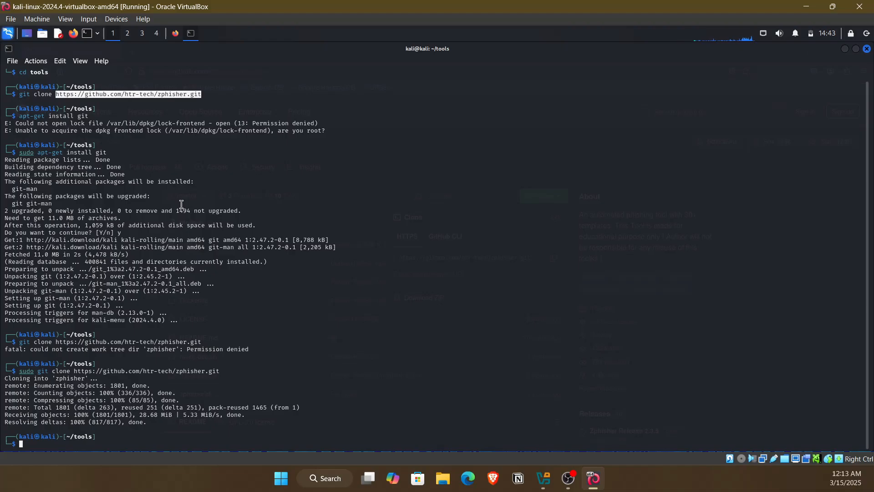
- List the tools folder and move into the zphisher directory
type("ls")
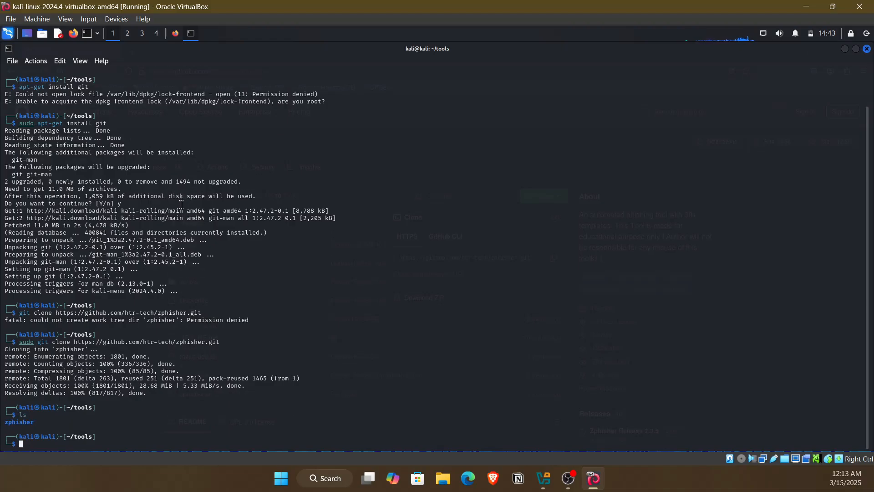
type("cd zphisher/")
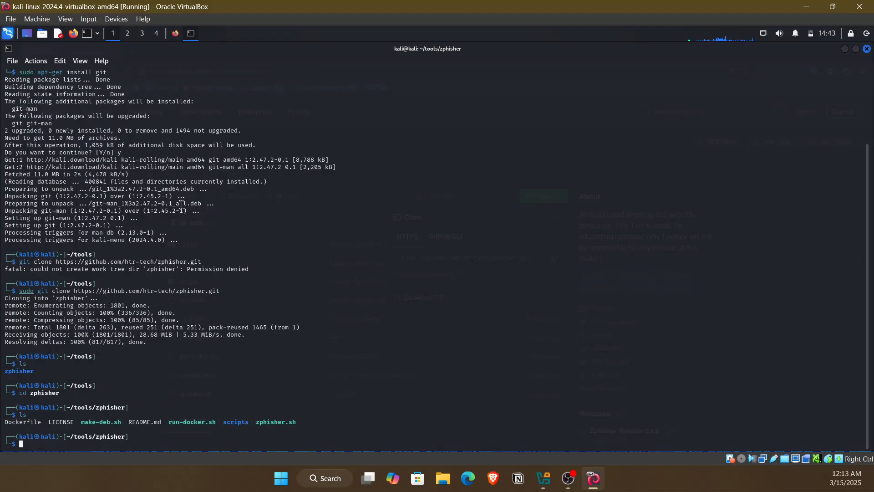
- Run ./zphisher.sh, then rerun it as root so the template menu appears
type("./zphisher.sh")
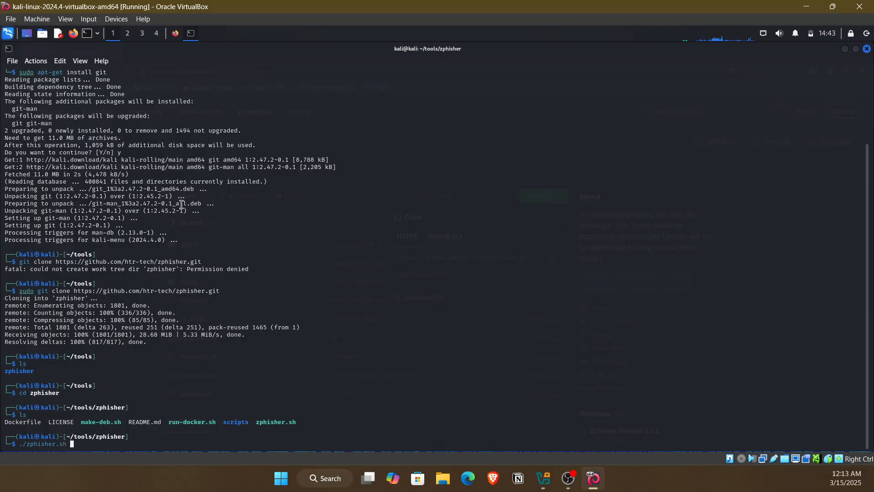
key("Return")
type("sudo su")
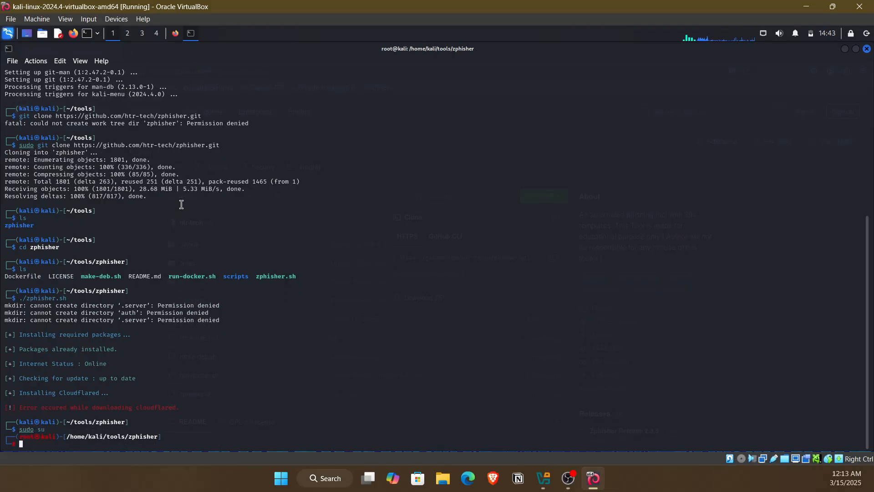
type("./")
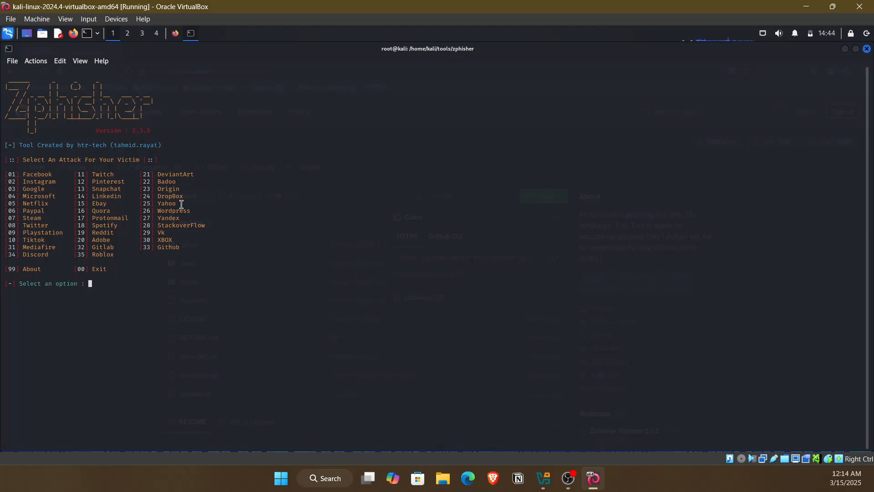
- Choose option 2 Instagram, 1 Traditional Login Page, and 1 Localhost hosting
type("2")
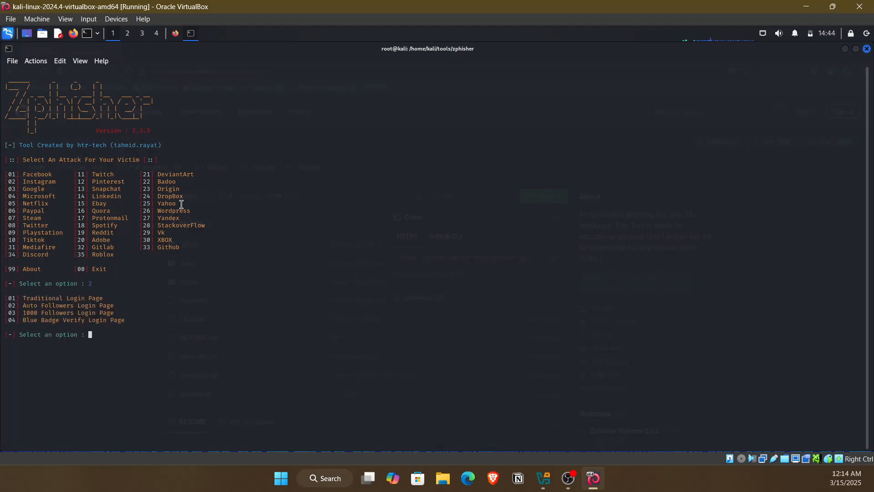
type("1")
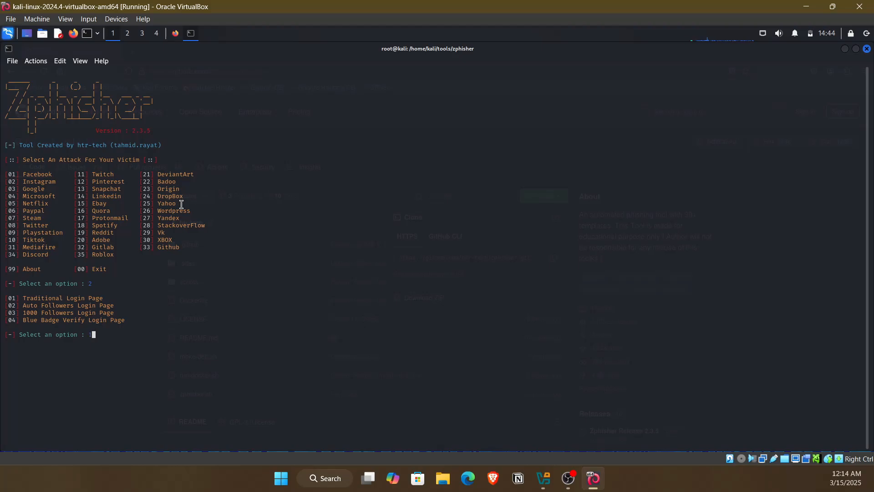
key("enter")
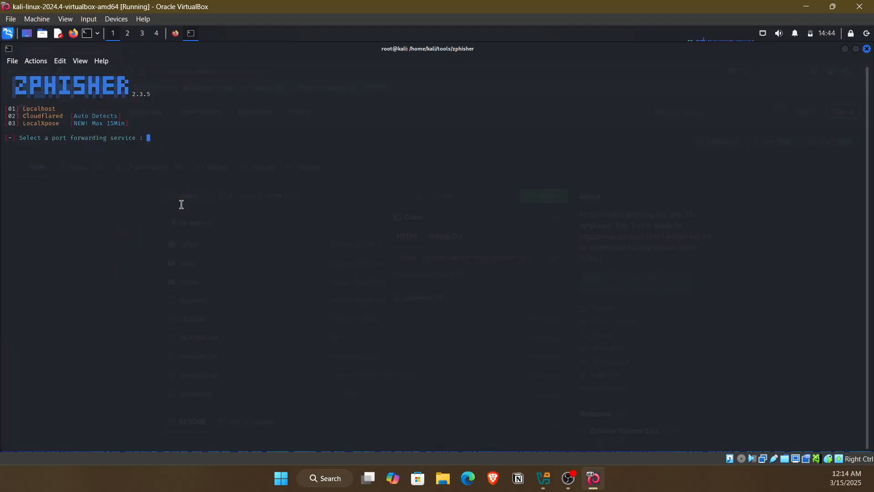
type("1")
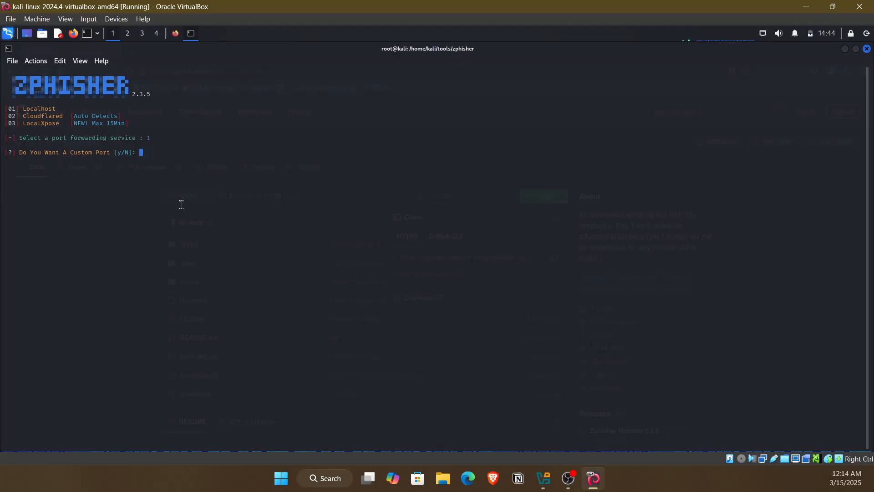
- Answer y for a custom port and set it to 4444
type("y")
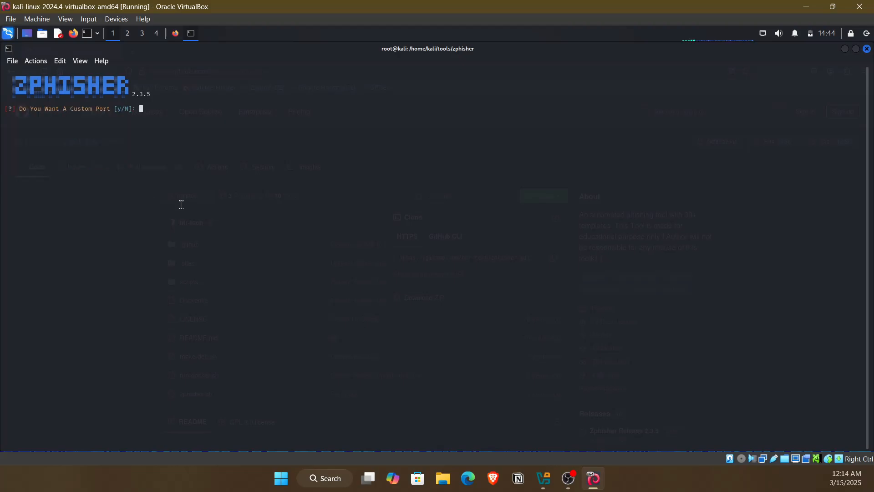
type("y")
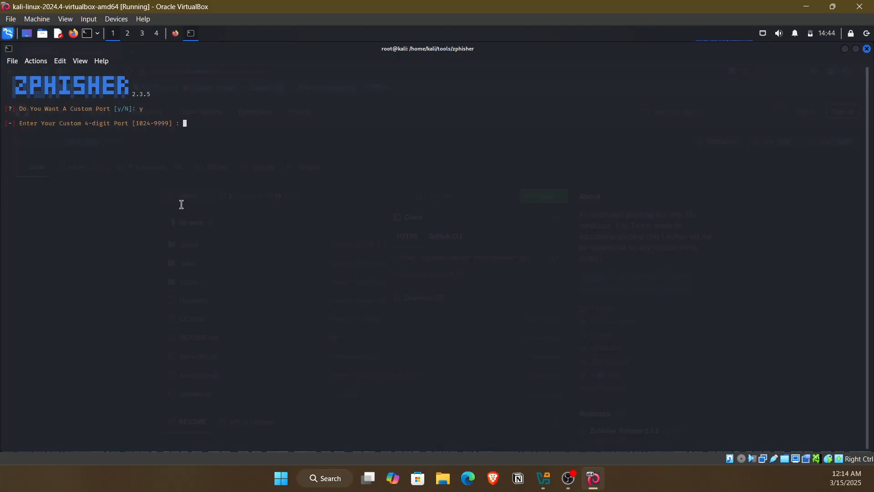
type("4444")
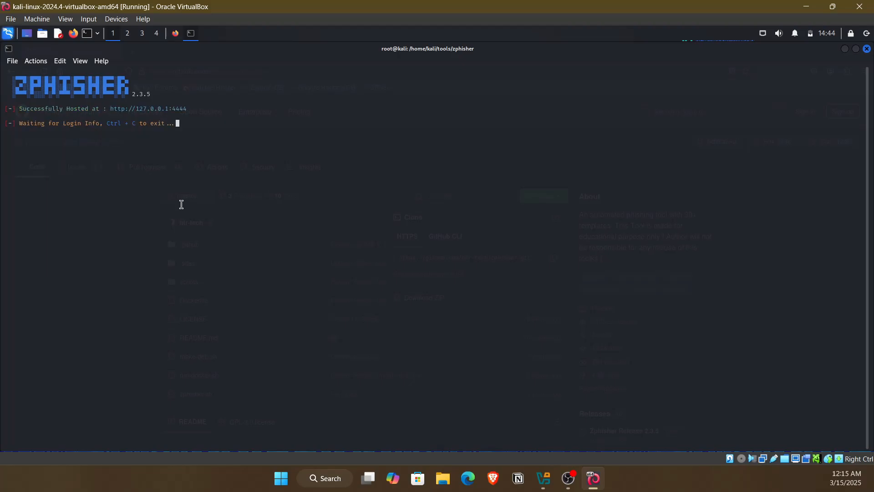
mouse_move(227, 147)
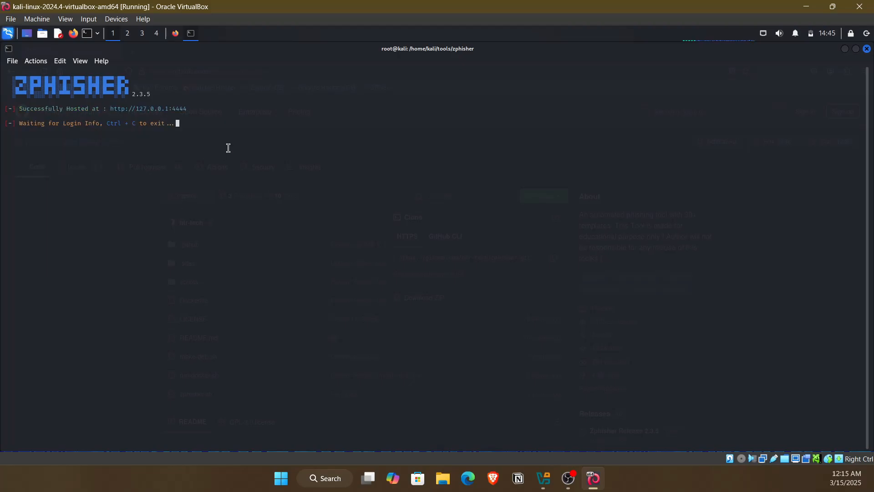
mouse_move(173, 109)
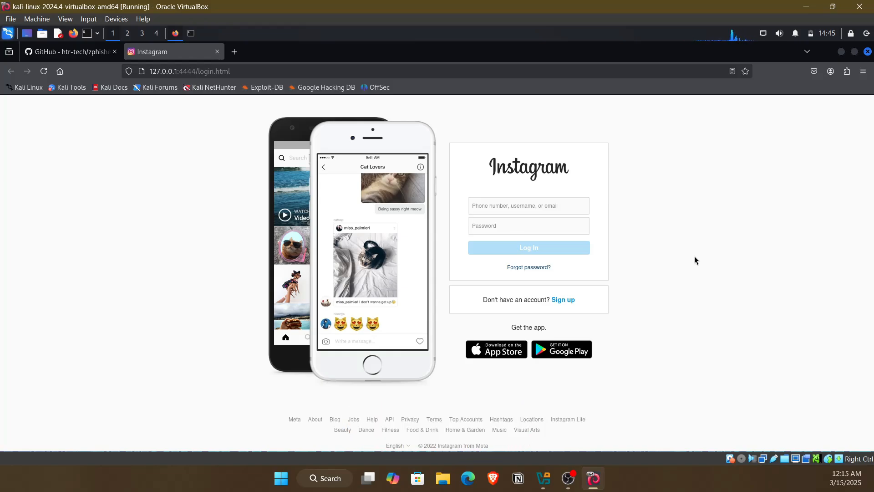
mouse_move(213, 145)
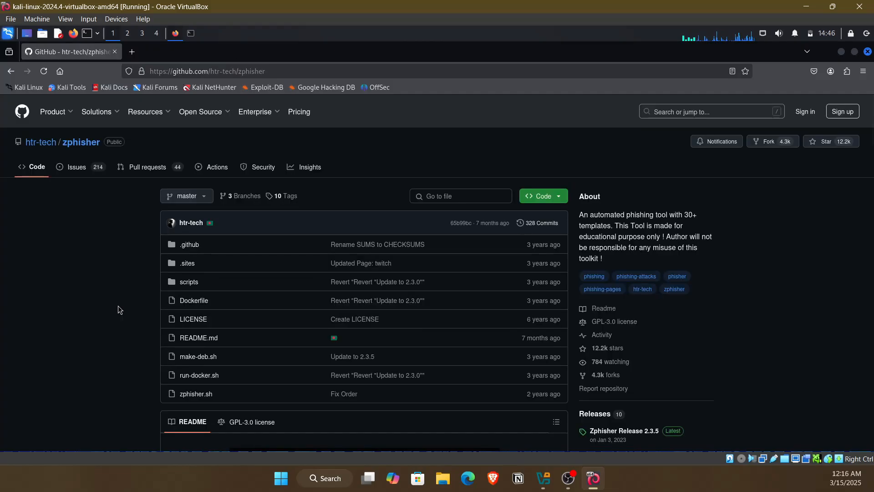
scroll("down", 3)
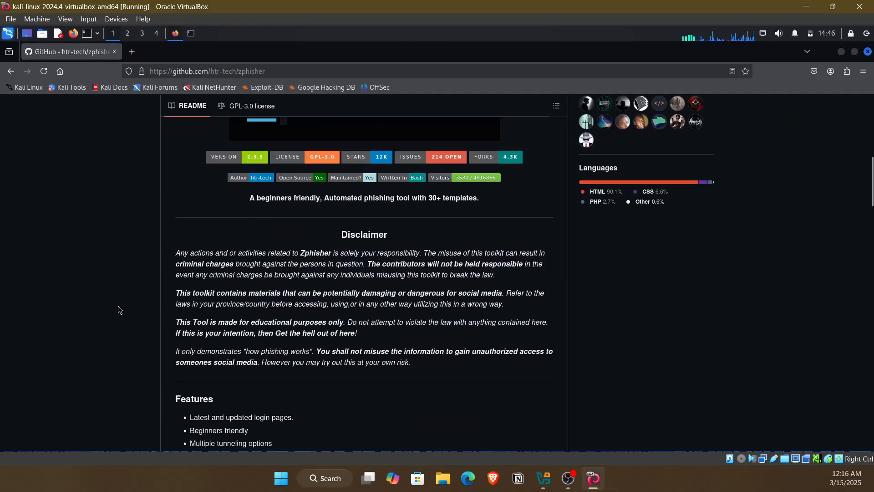
scroll("down", 3)
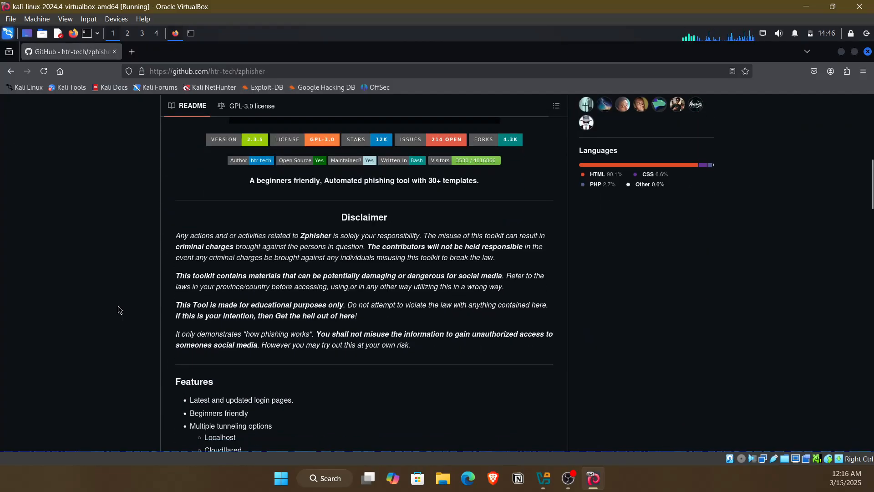
scroll("down", 3)
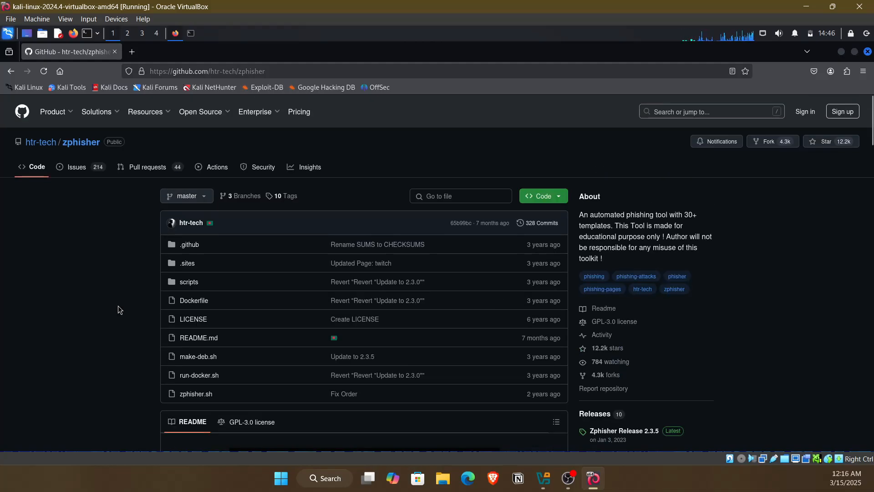
mouse_move(265, 50)
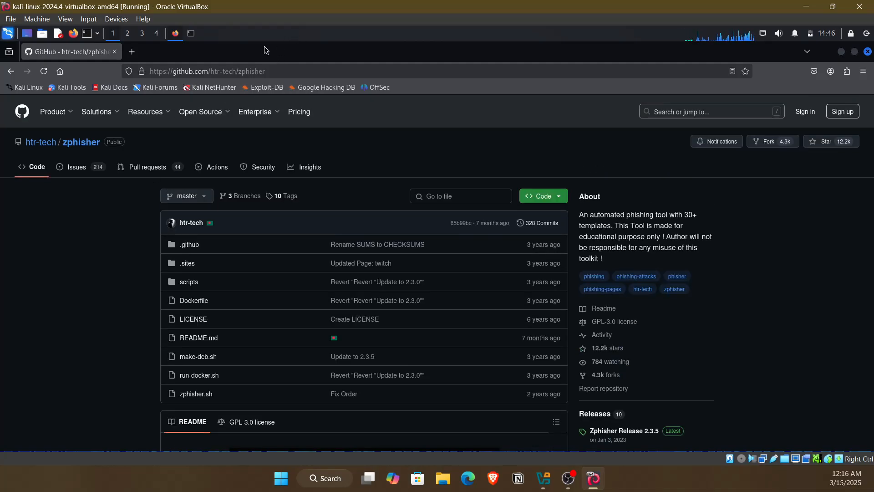
mouse_move(26, 88)
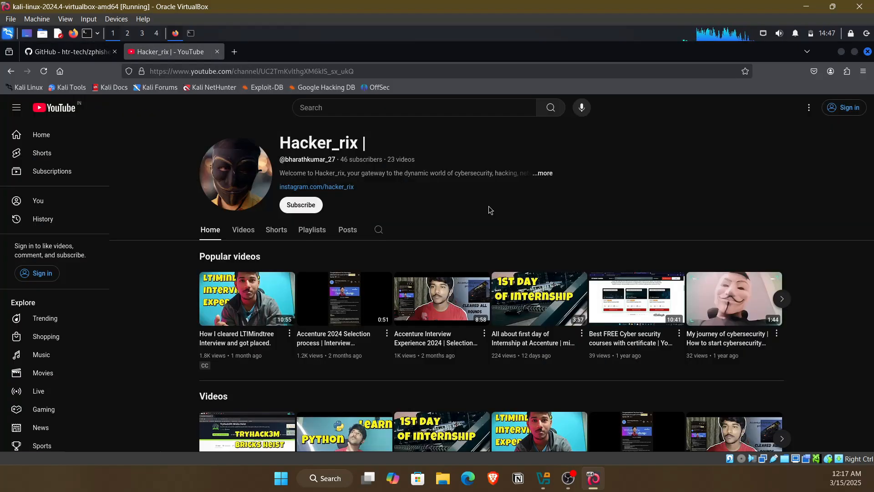
mouse_move(260, 62)
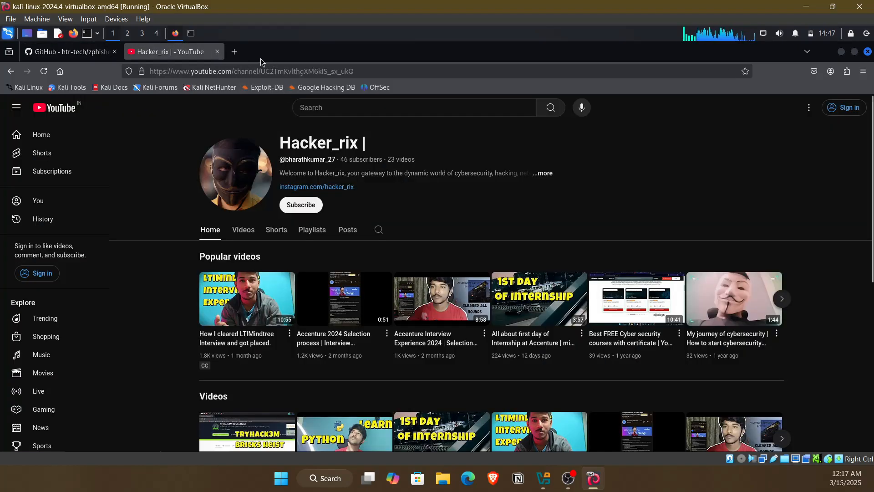